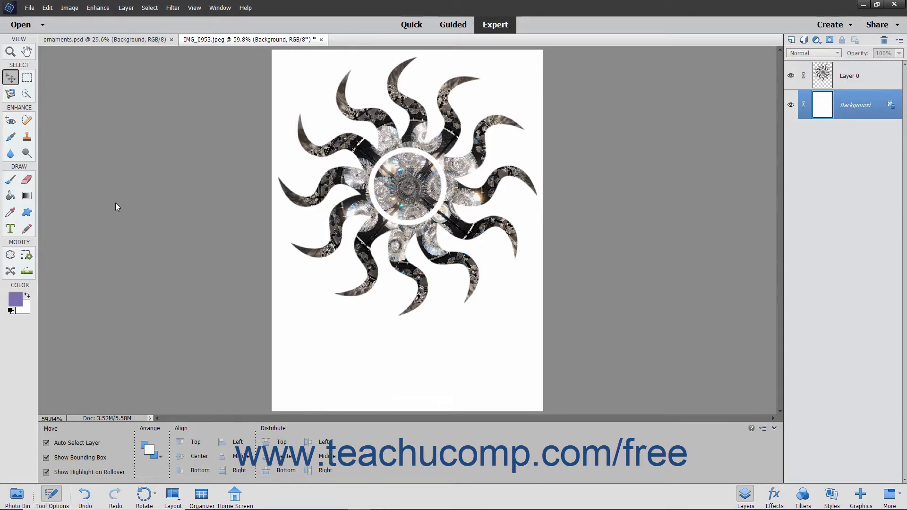
Step: Reach the Resize submenu from the Image menu for the sunburst ornament image
left_click(69, 8)
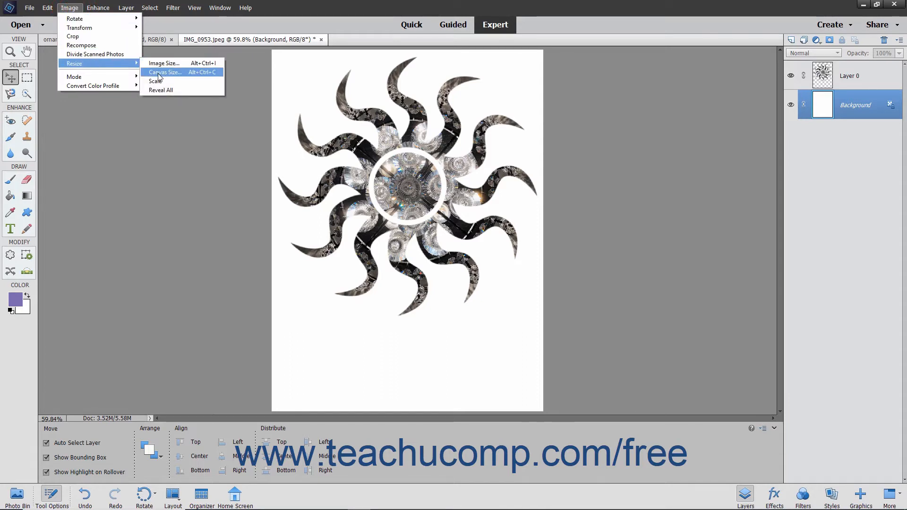
Step: Bring up Canvas Size and keep inches as the width unit
left_click(164, 71)
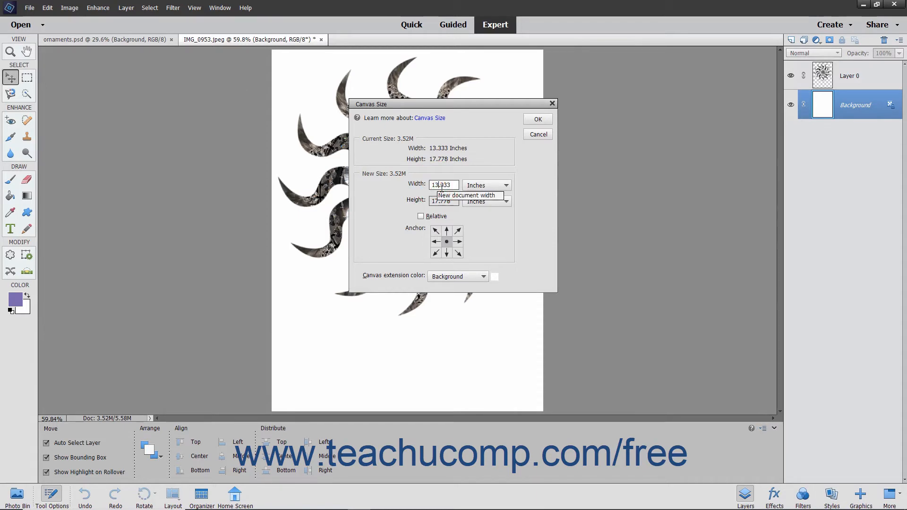
mouse_move(491, 185)
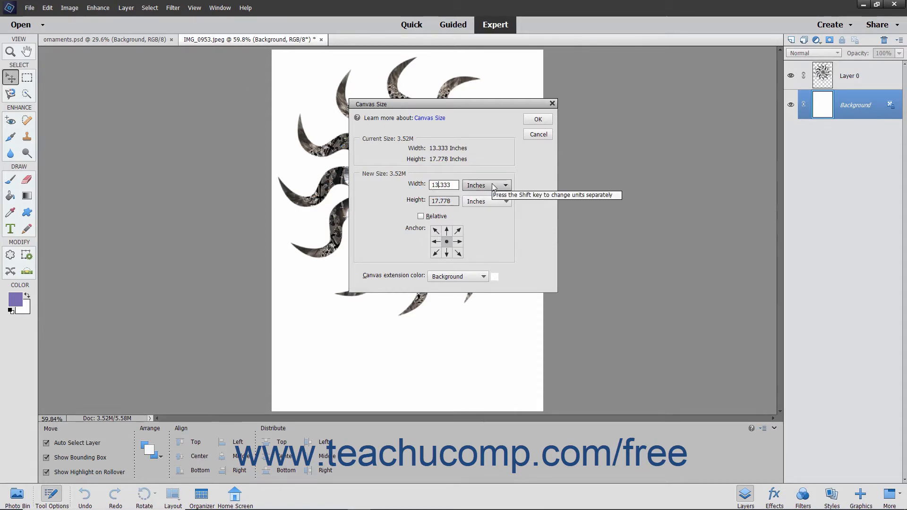
left_click(504, 185)
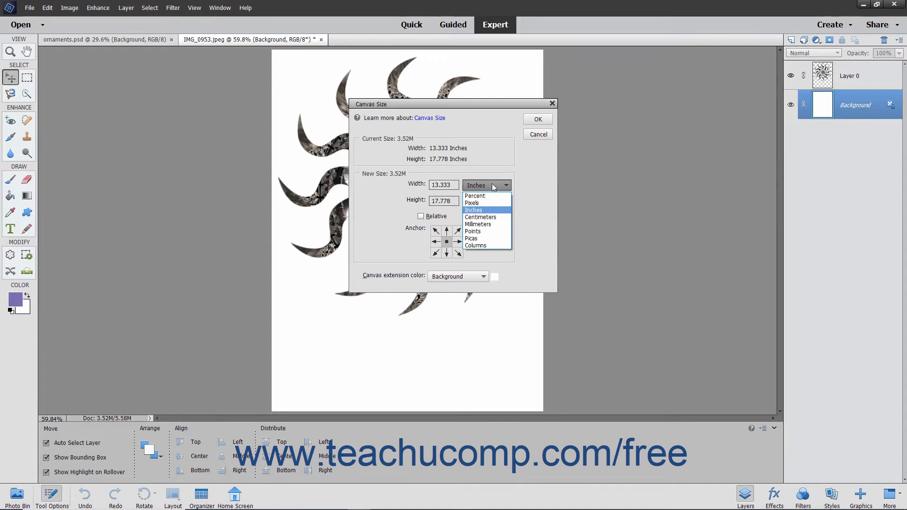
left_click(474, 210)
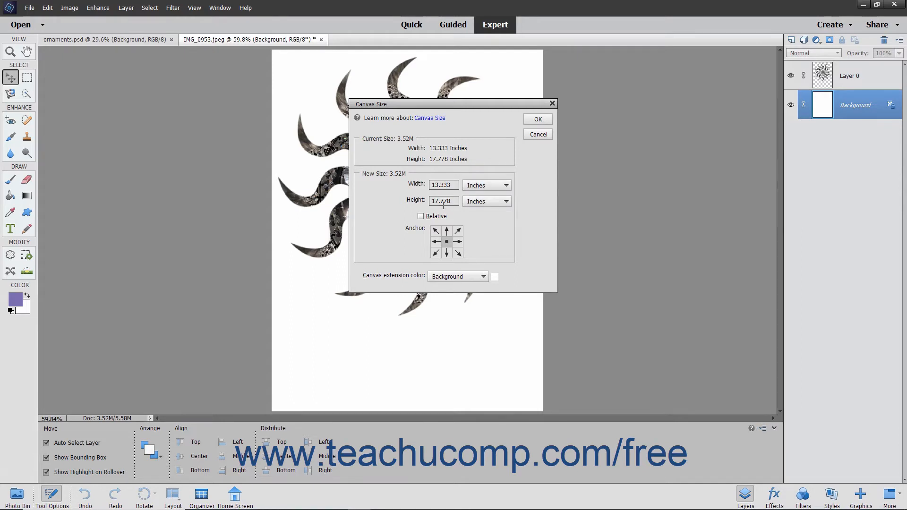
mouse_move(442, 200)
type("13.778")
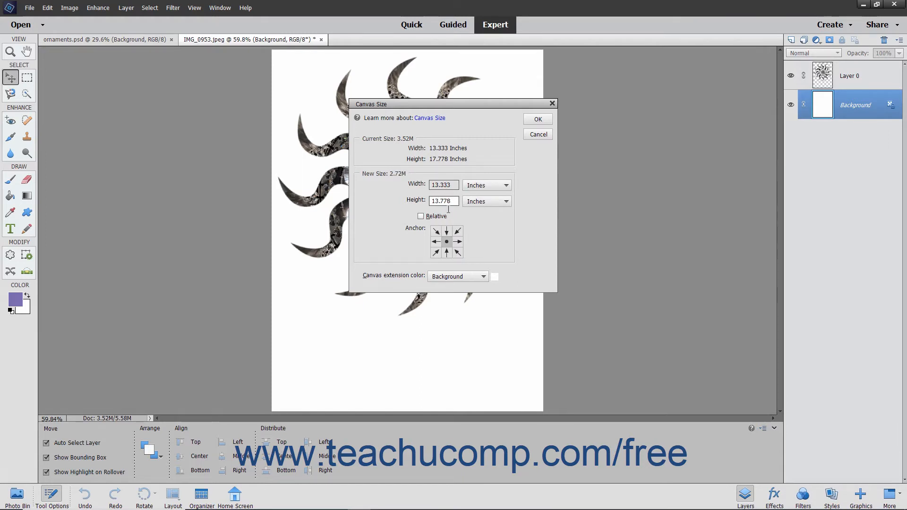
left_click(486, 202)
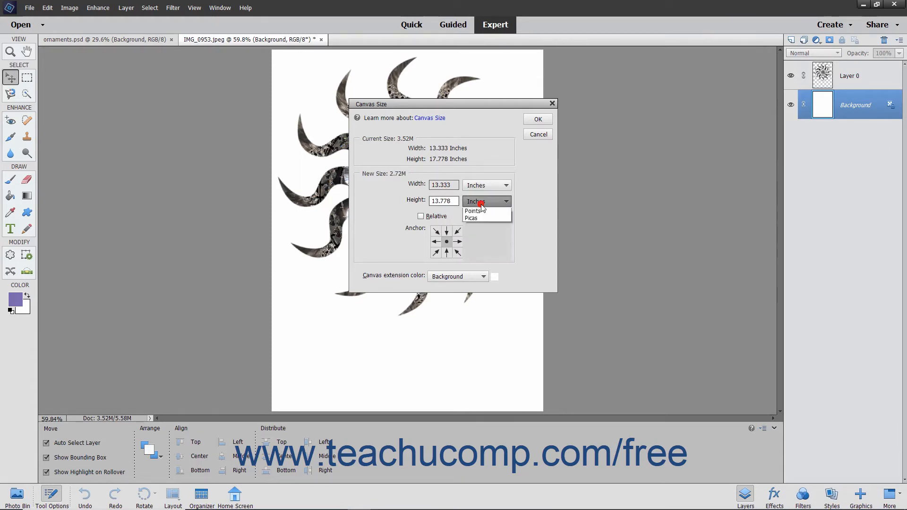
left_click(486, 200)
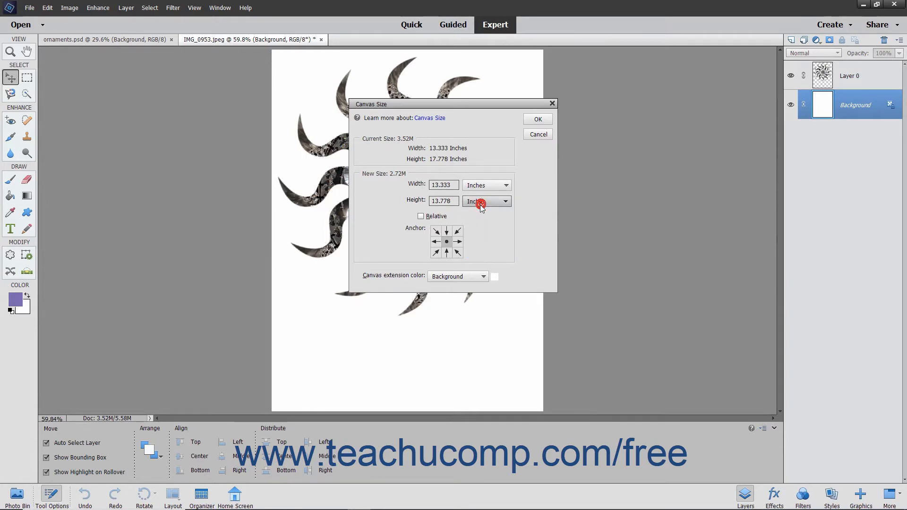
mouse_move(429, 215)
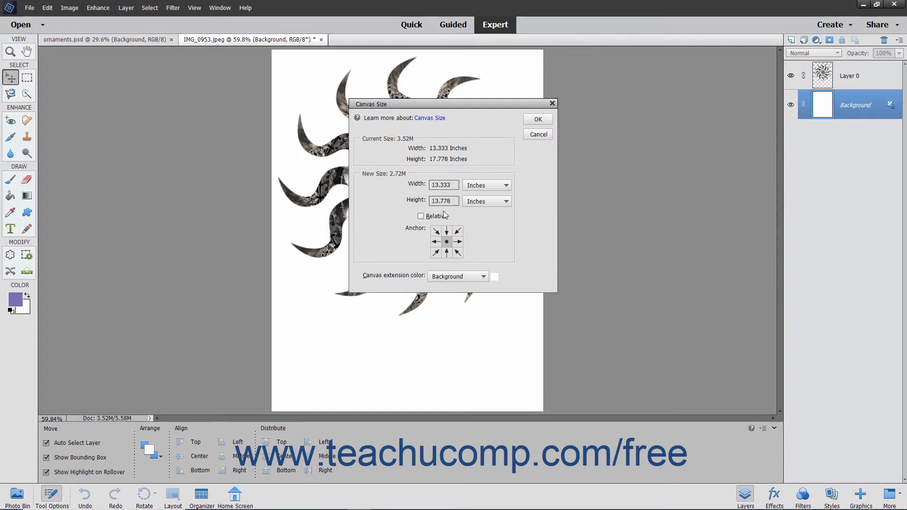
mouse_move(421, 215)
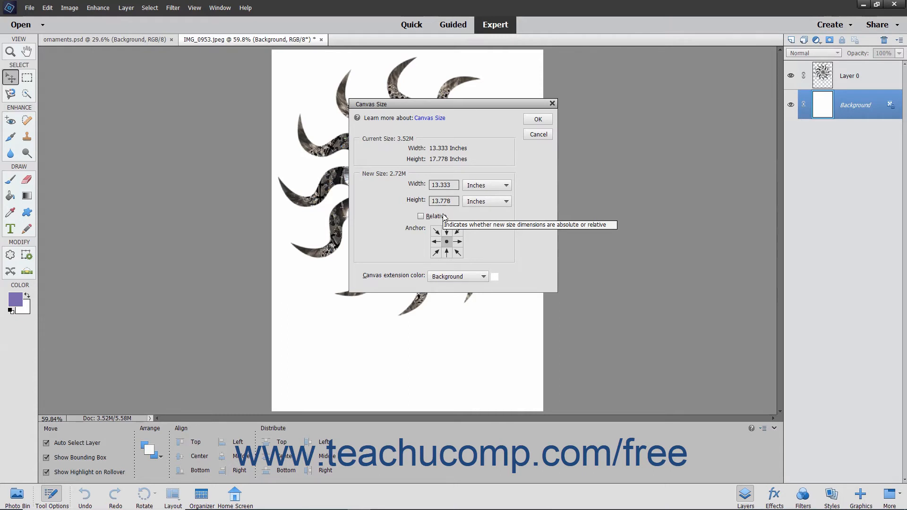
mouse_move(446, 234)
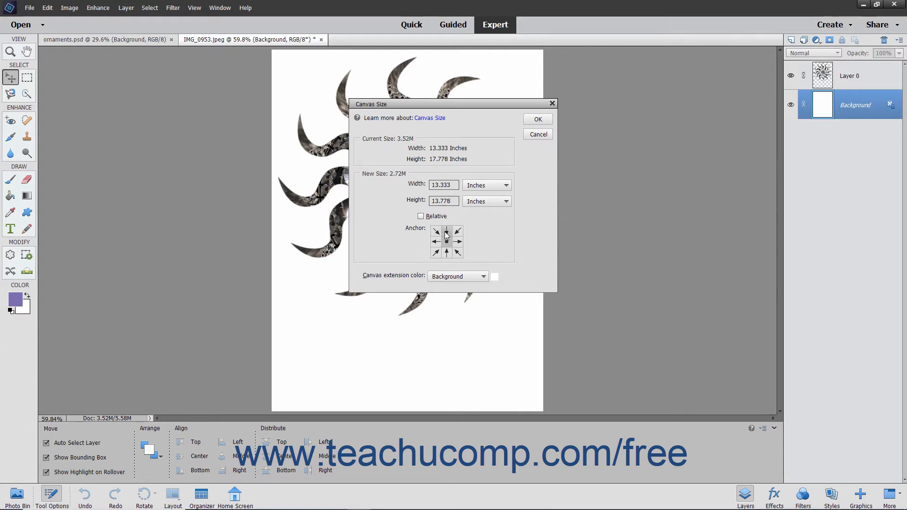
Step: Anchor the canvas at the top center, keeping Background as the extension color
left_click(445, 237)
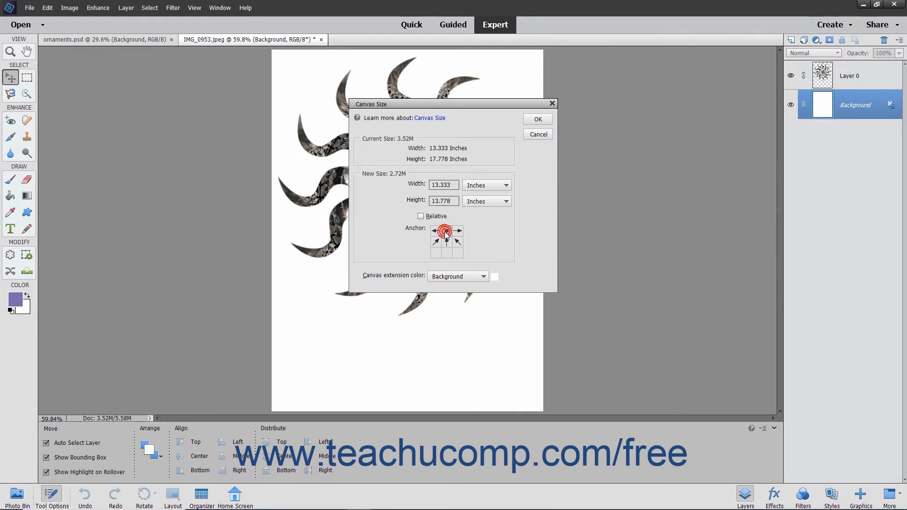
left_click(446, 230)
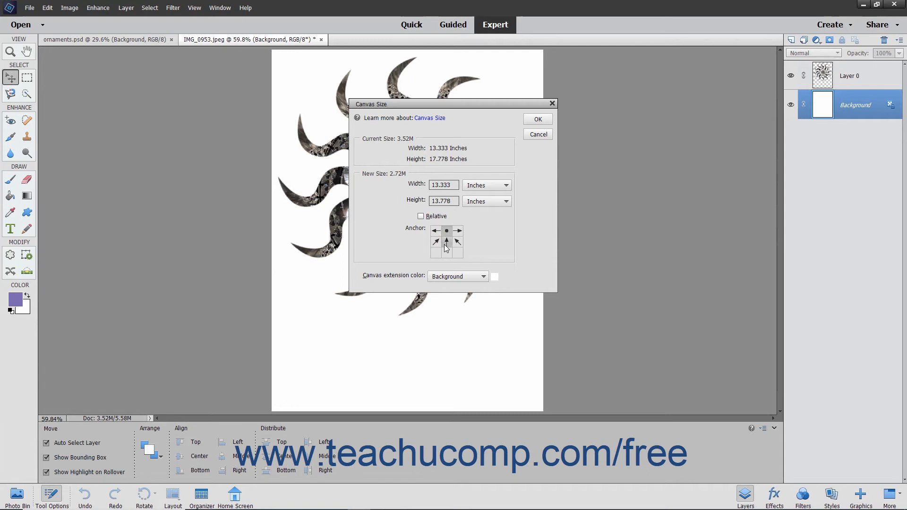
mouse_move(447, 247)
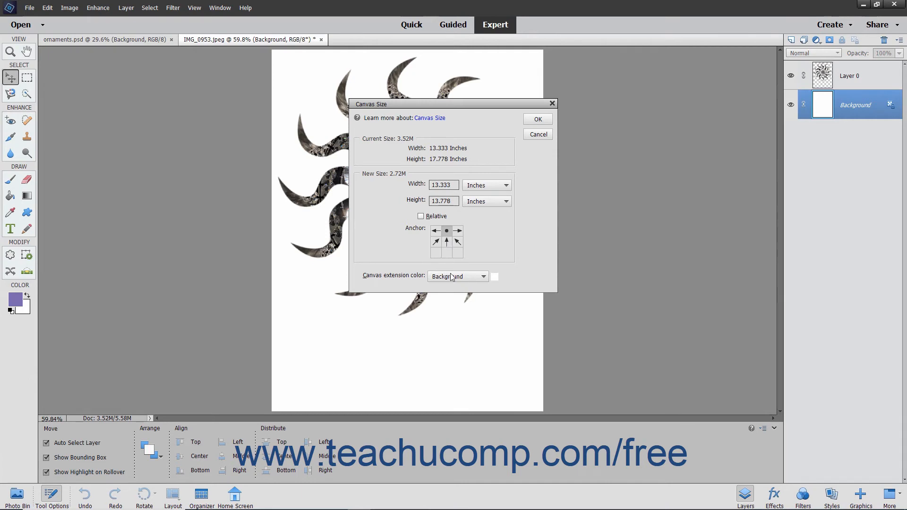
left_click(457, 276)
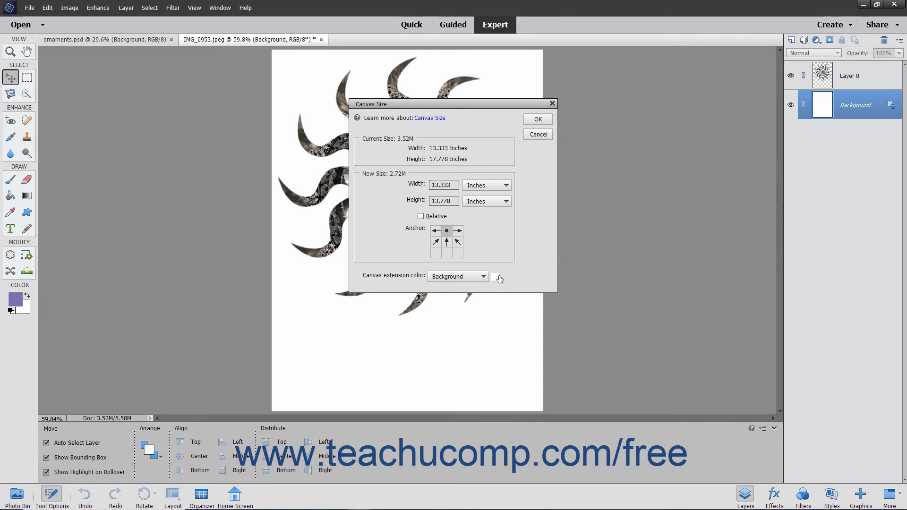
Step: Leave the extension color unchanged and apply the 13.778-inch canvas height
left_click(498, 275)
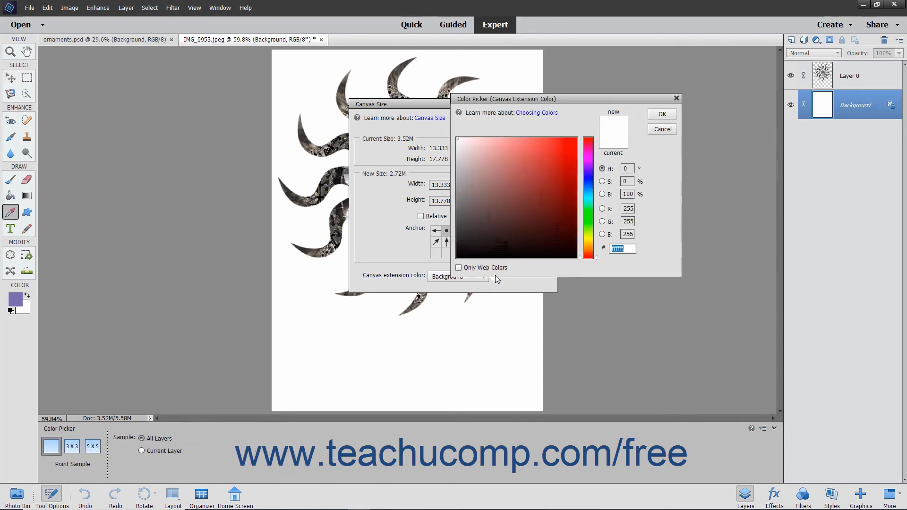
left_click(661, 128)
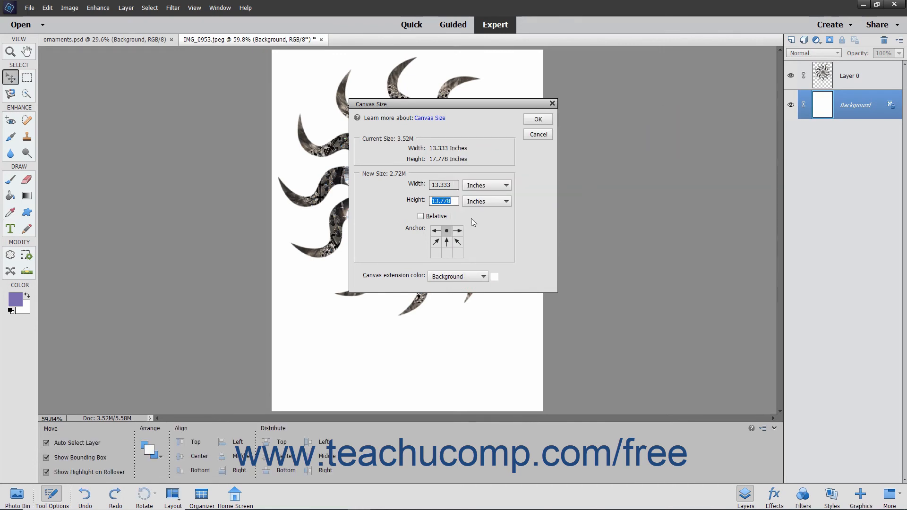
left_click(537, 119)
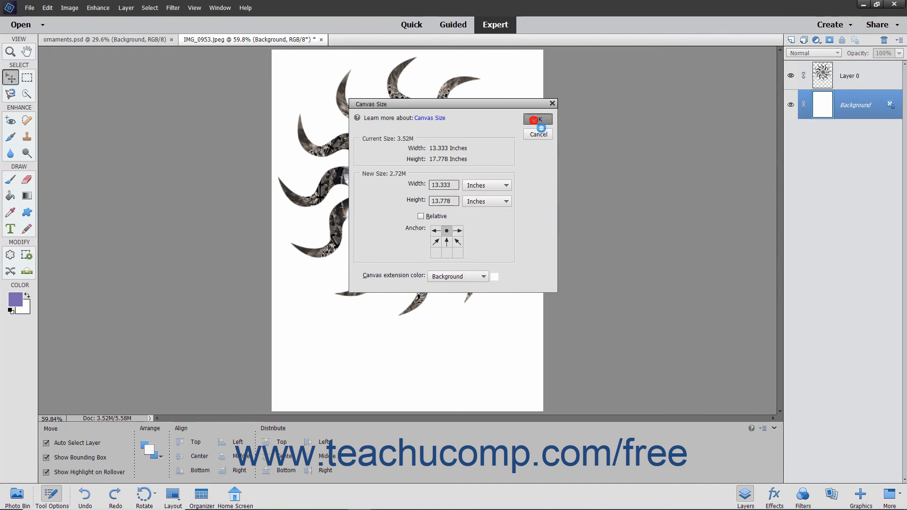
left_click(536, 119)
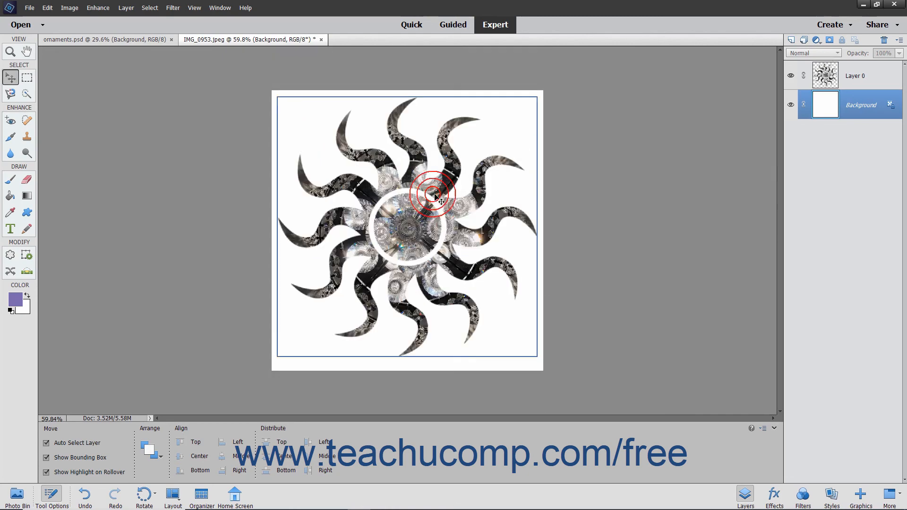